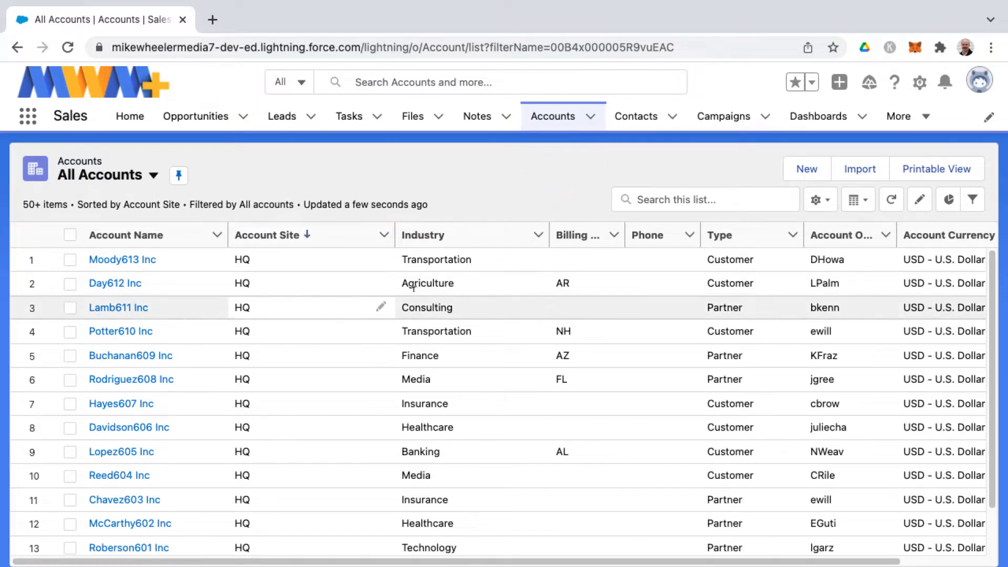
mouse_move(472, 272)
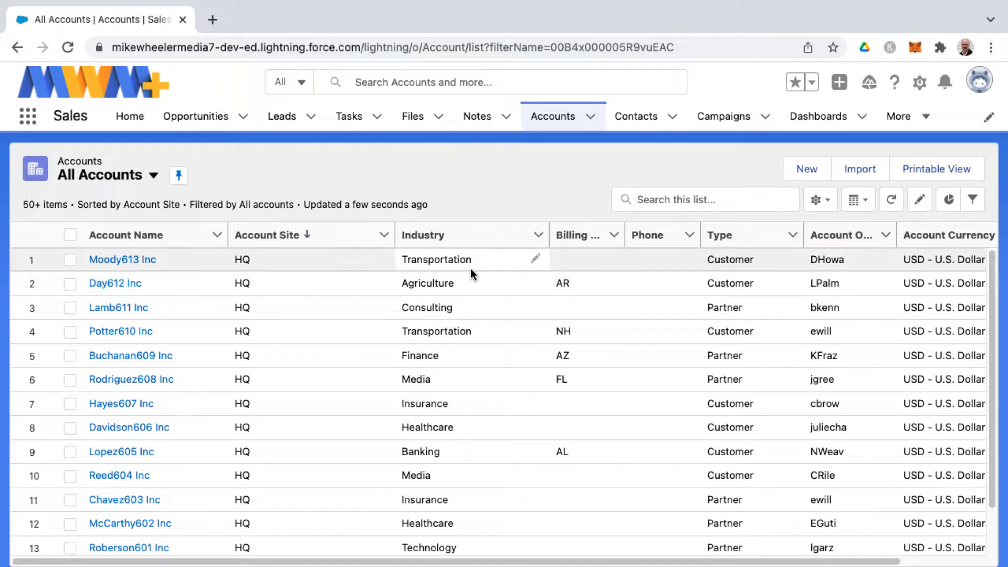
mouse_move(491, 201)
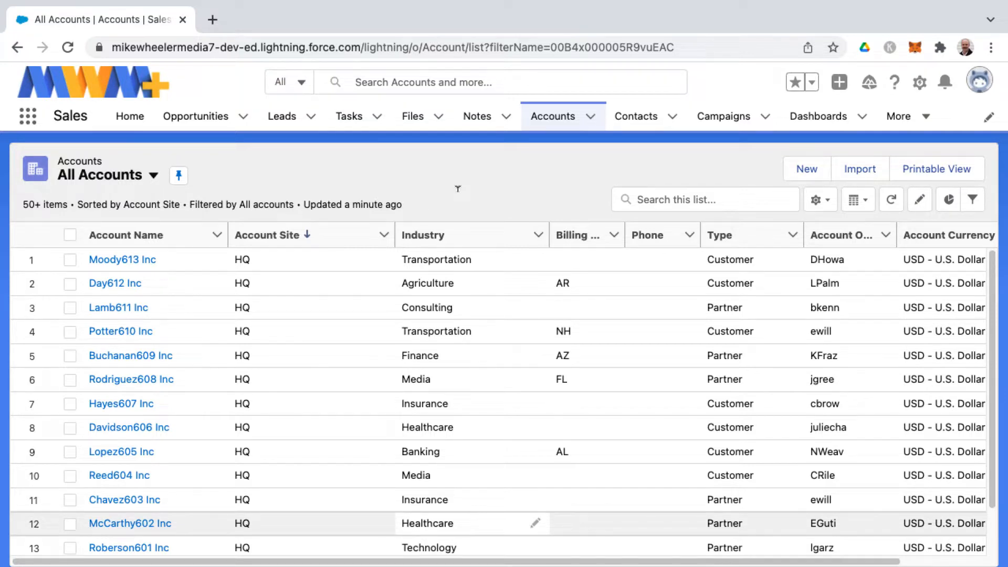
- Preview the All Accounts list for printing in landscape orientation
click(936, 169)
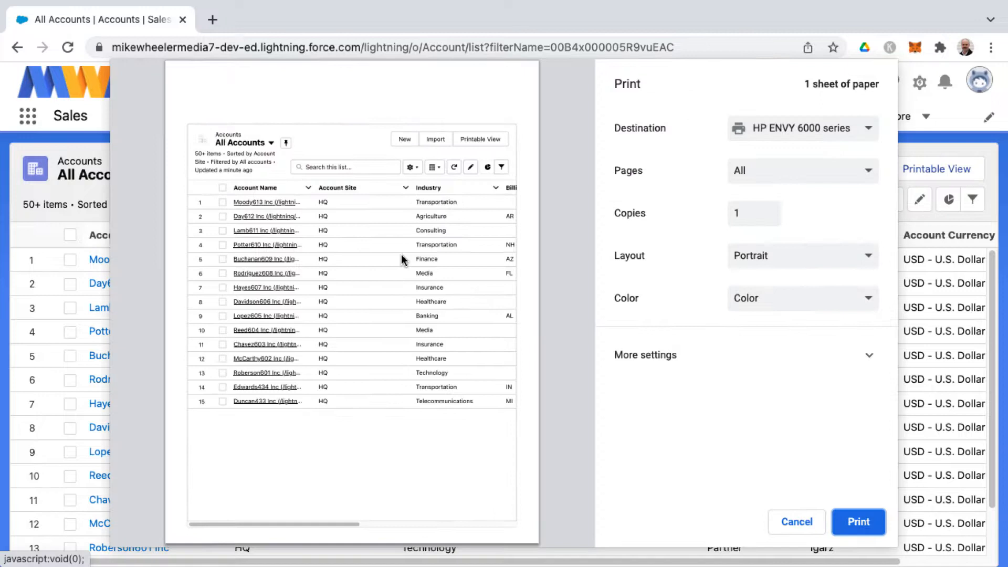
mouse_move(267, 311)
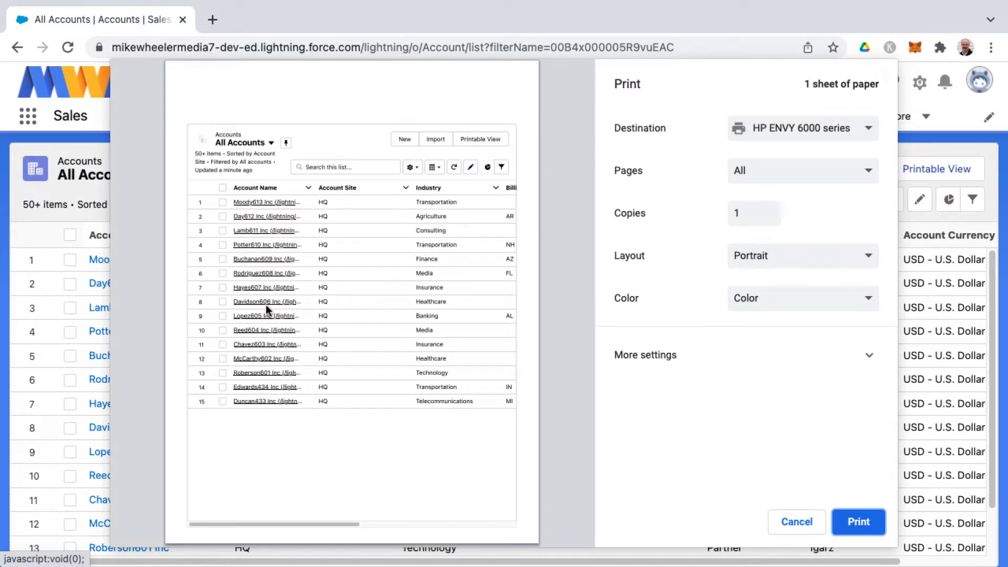
mouse_move(520, 191)
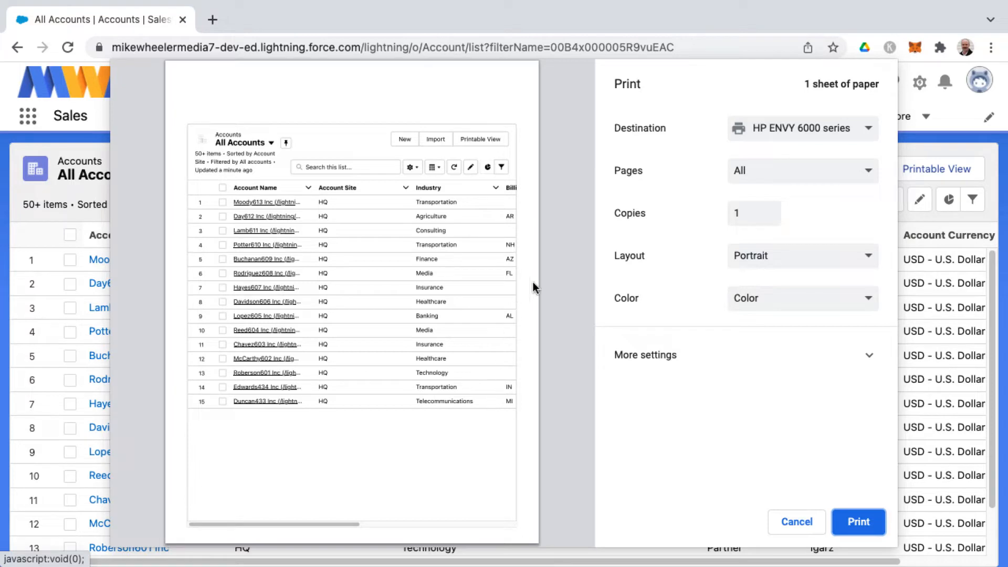
click(802, 256)
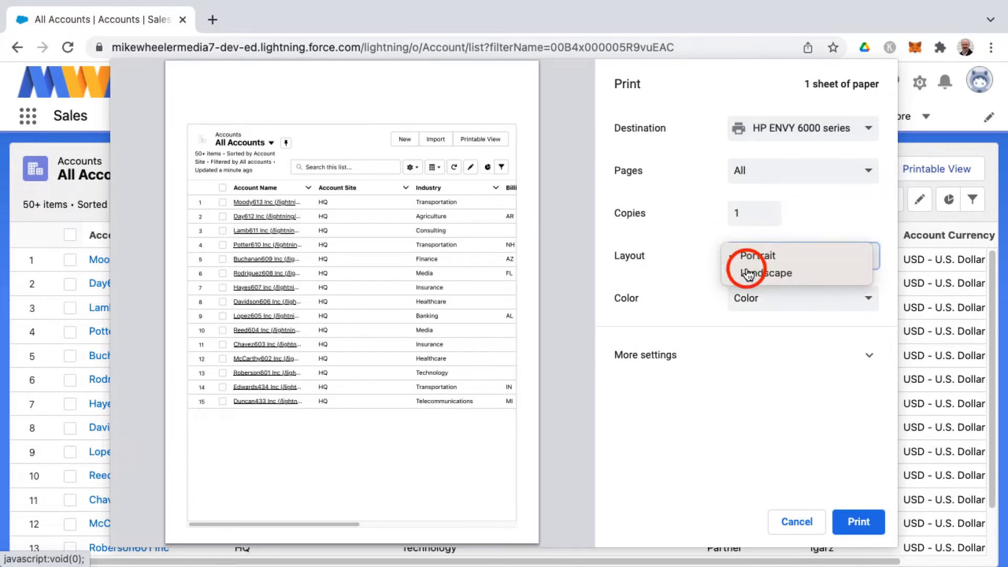
click(764, 272)
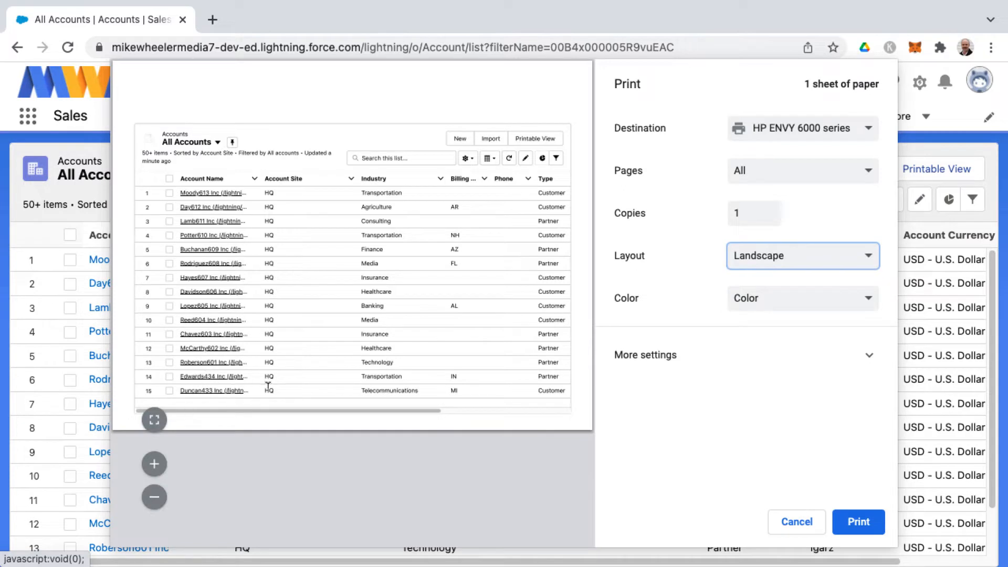
mouse_move(562, 197)
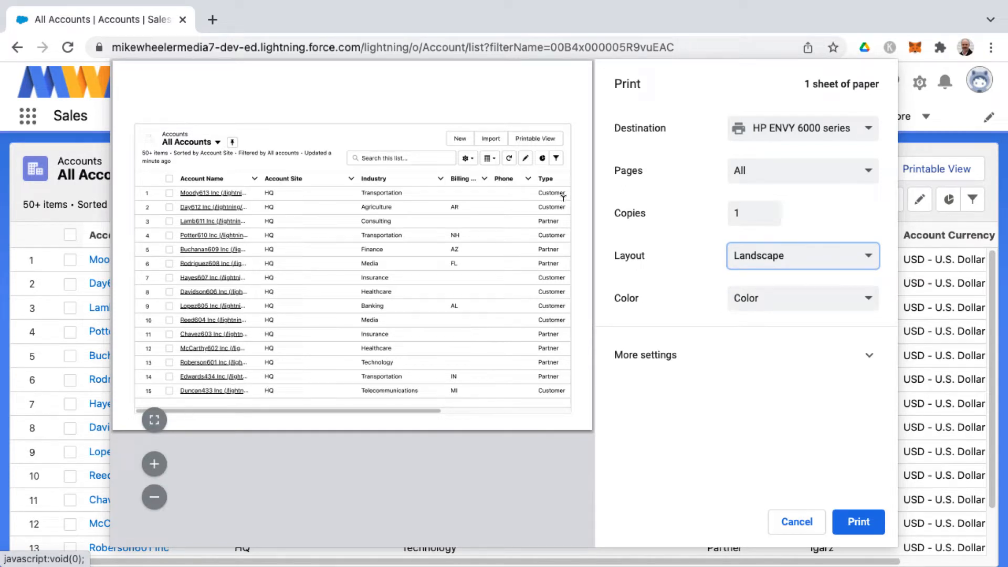
mouse_move(835, 504)
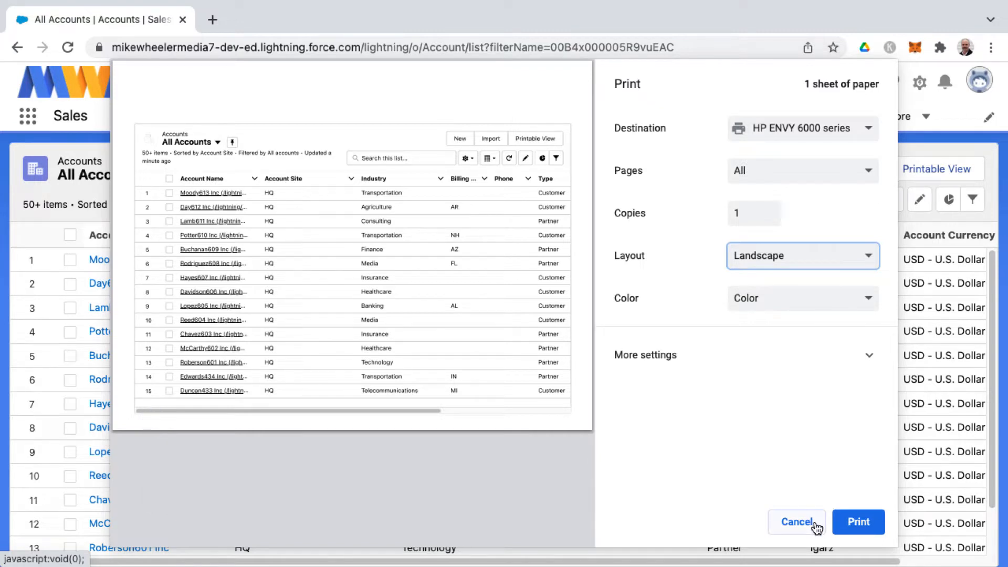
mouse_move(547, 143)
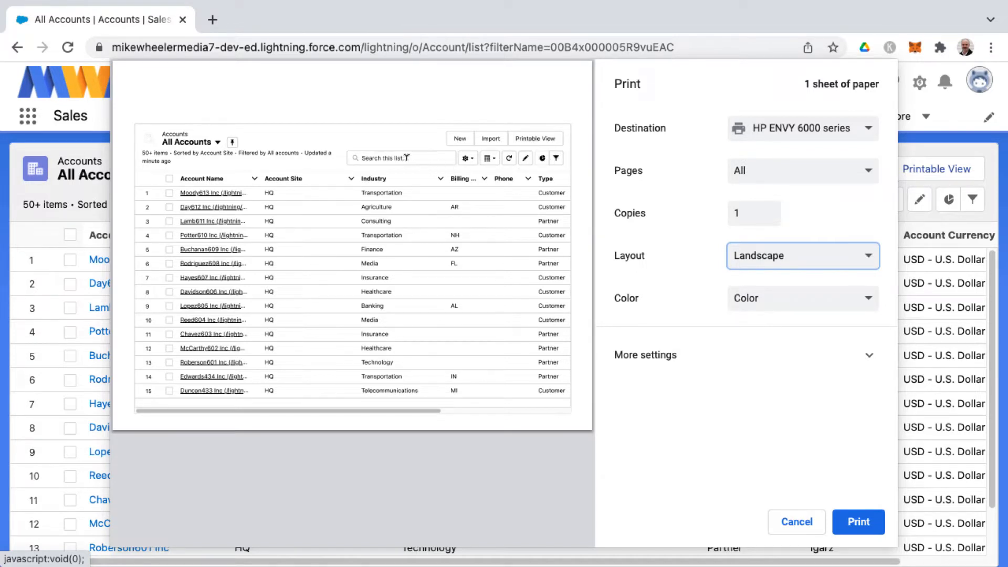
mouse_move(560, 164)
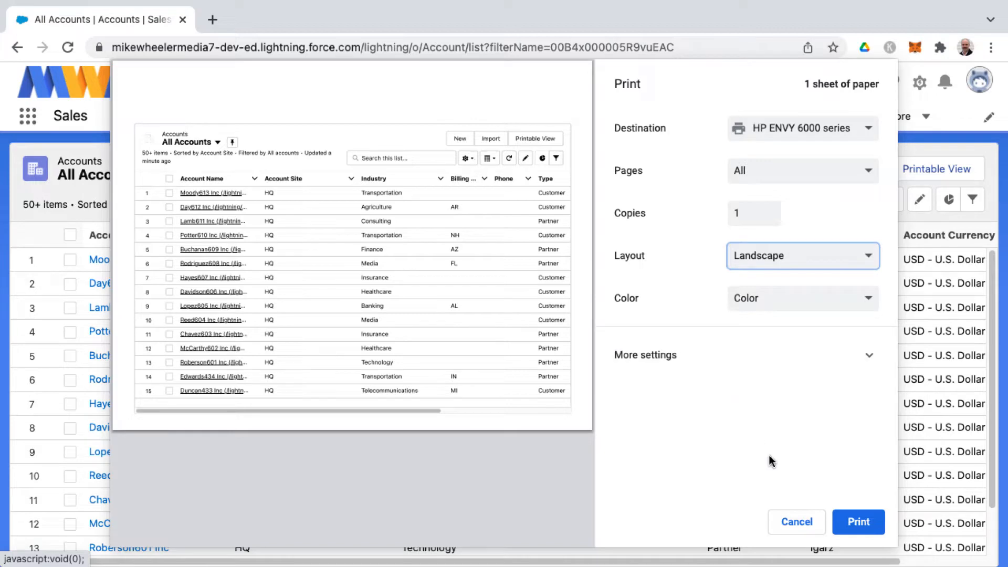
- Close the print preview and open All Accounts in Printable View showing 1000 records
click(796, 521)
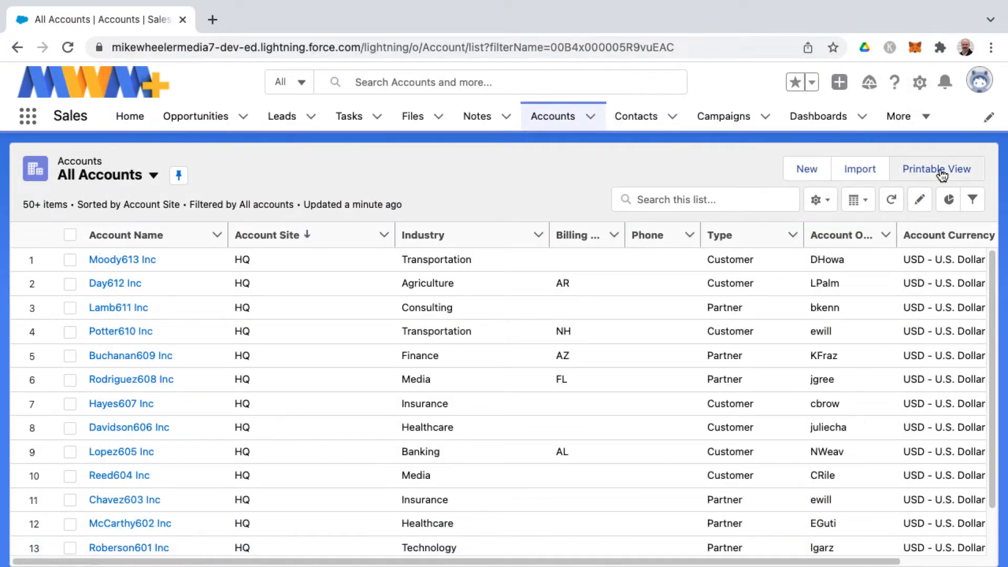
click(937, 169)
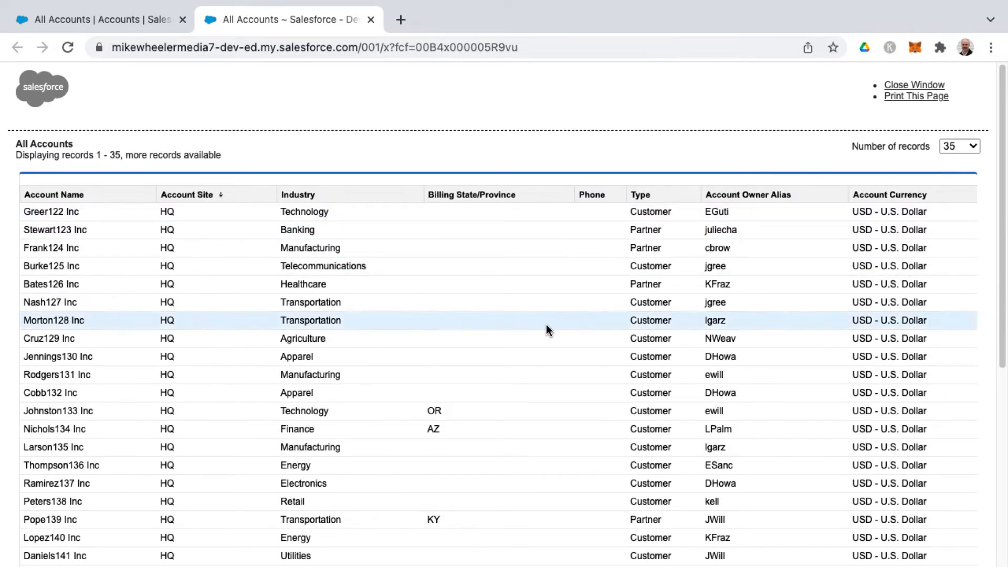
mouse_move(53, 166)
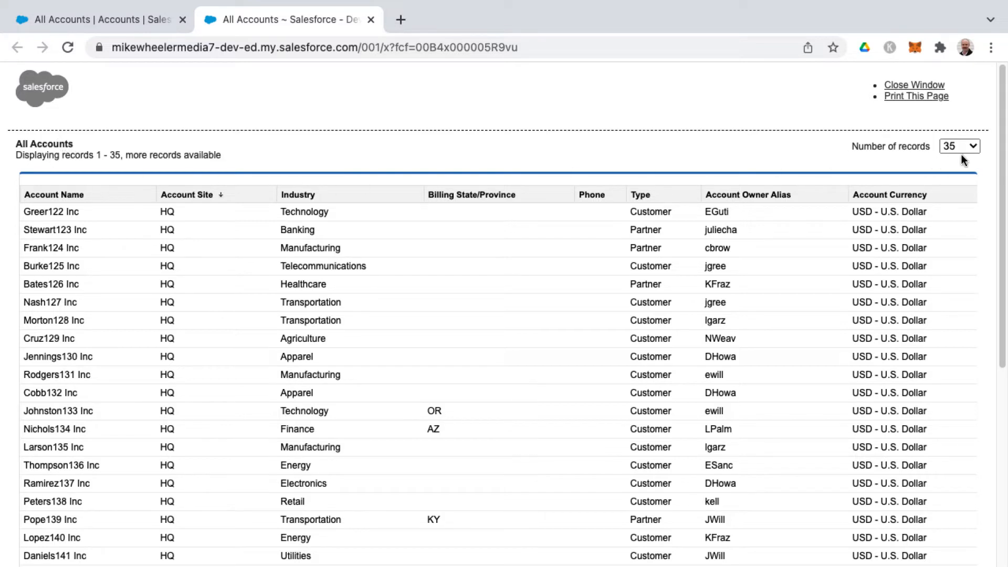
click(958, 146)
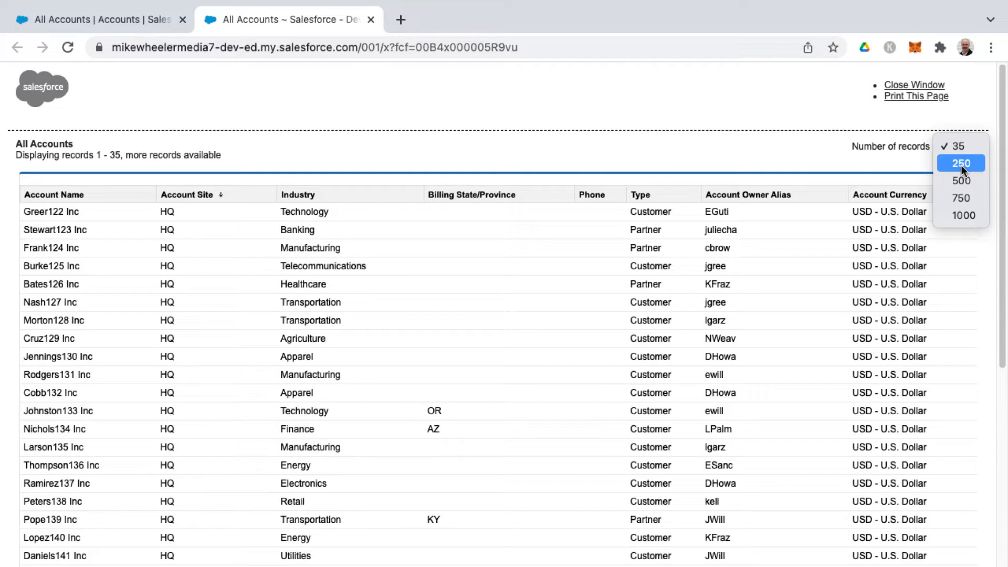
mouse_move(962, 215)
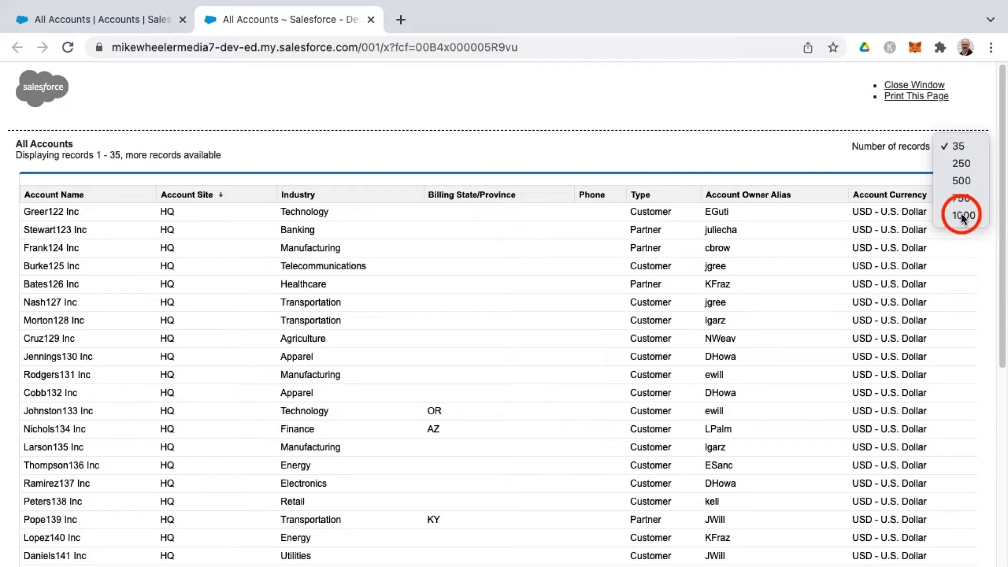
click(961, 214)
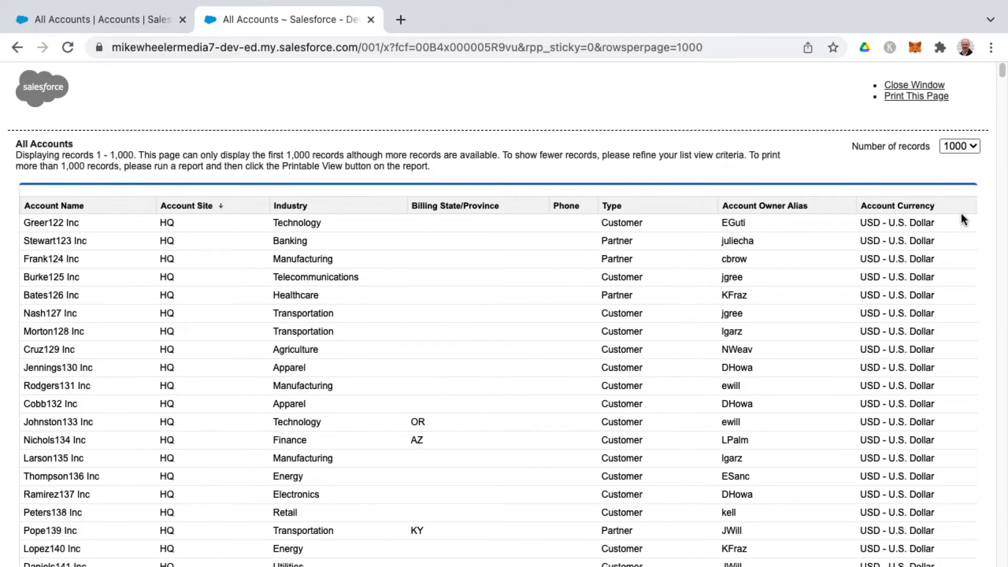
mouse_move(629, 178)
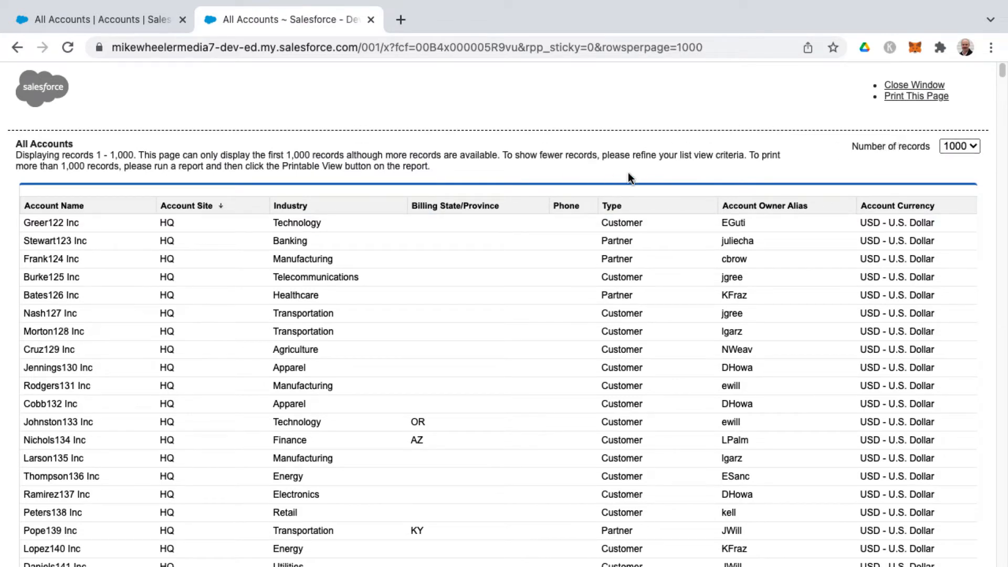
click(916, 96)
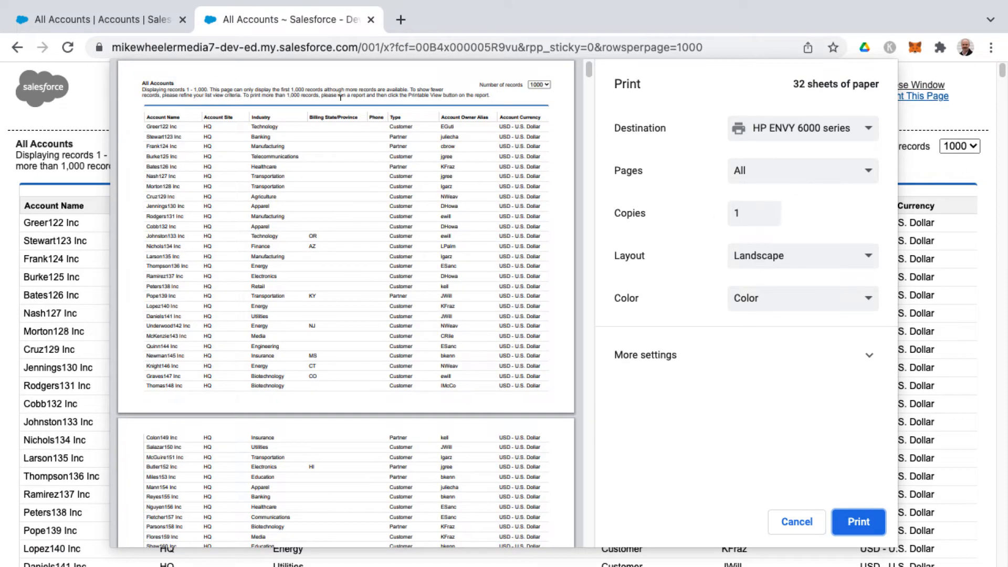
scroll(down, 3)
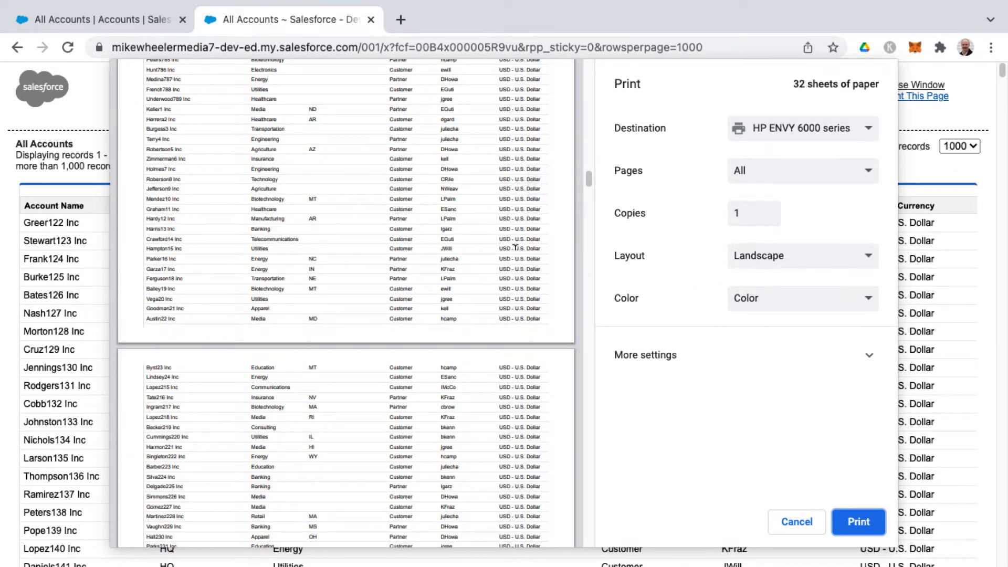
click(802, 255)
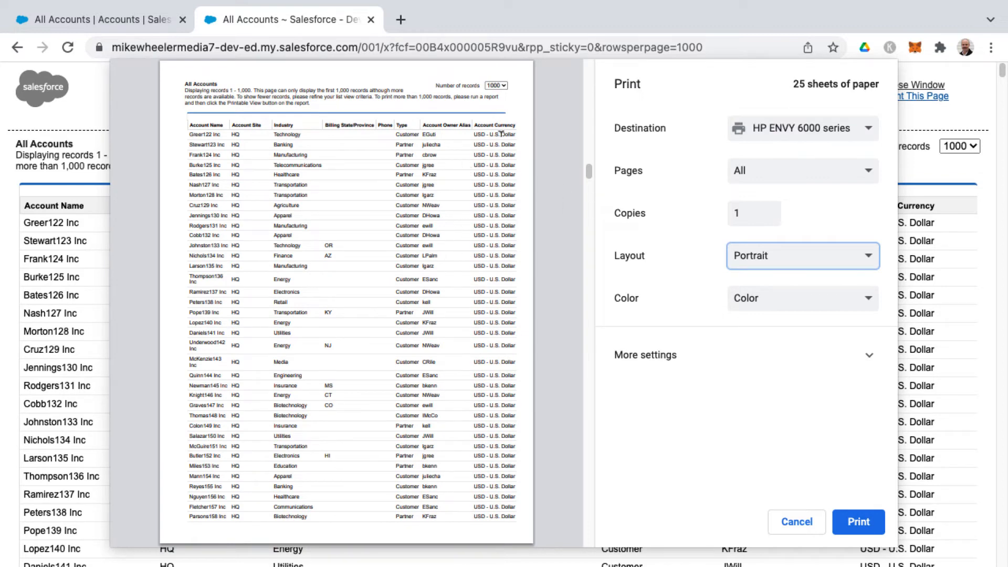
click(802, 255)
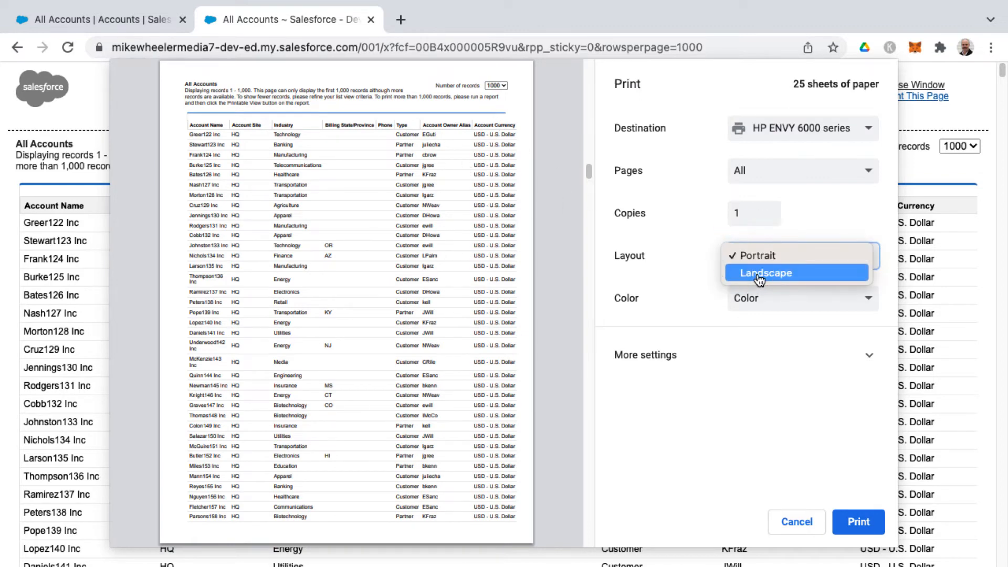
click(764, 272)
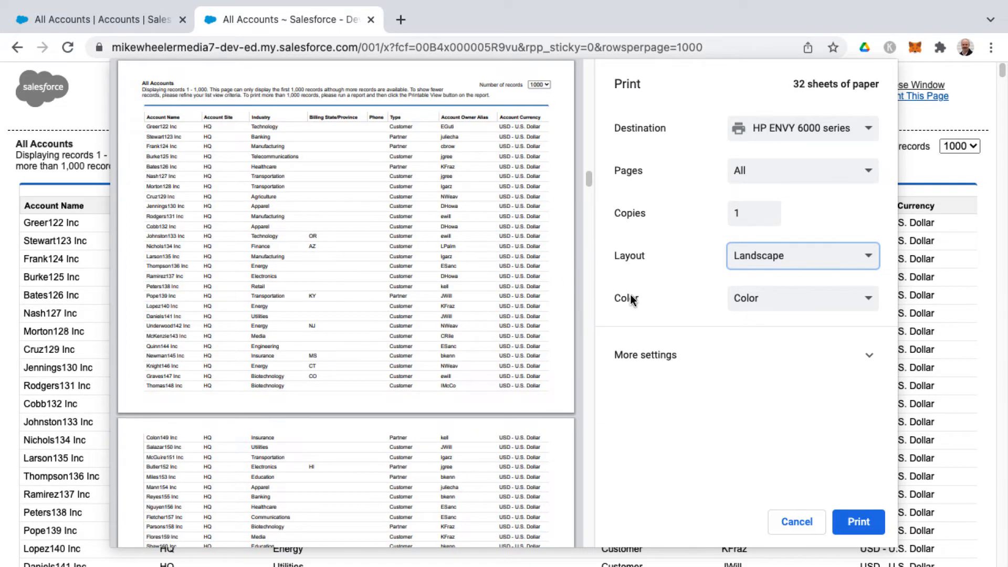
mouse_move(744, 304)
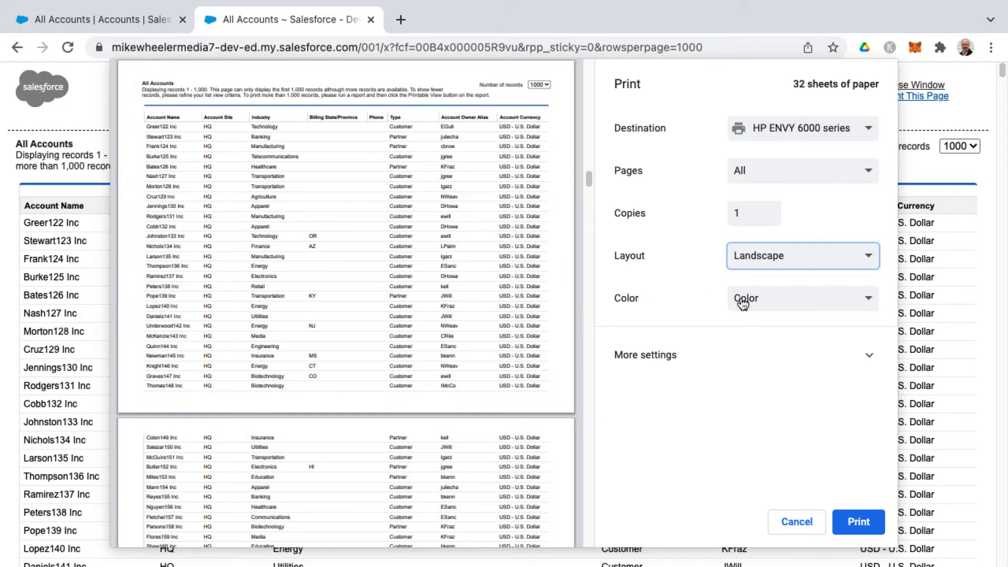
mouse_move(728, 304)
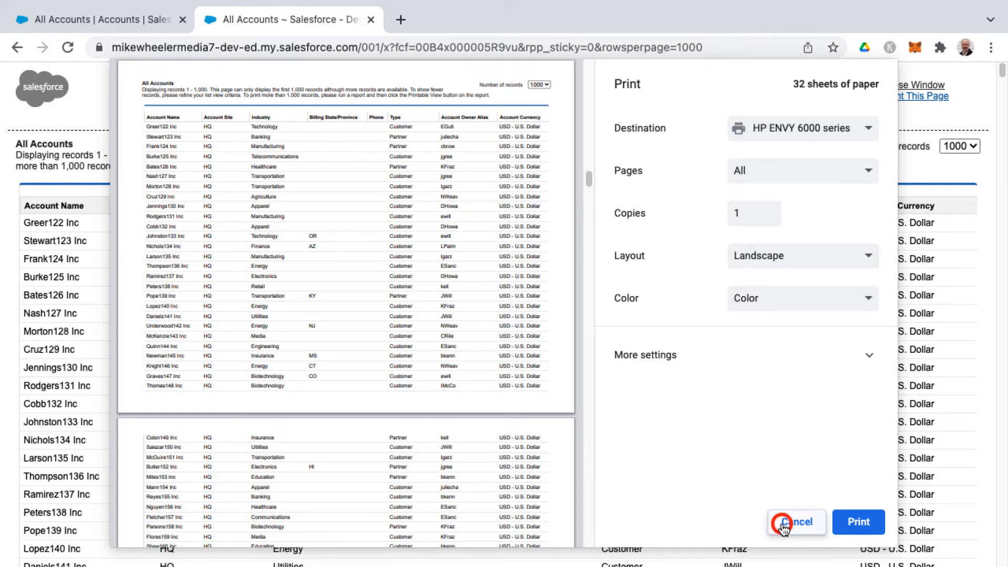
click(795, 521)
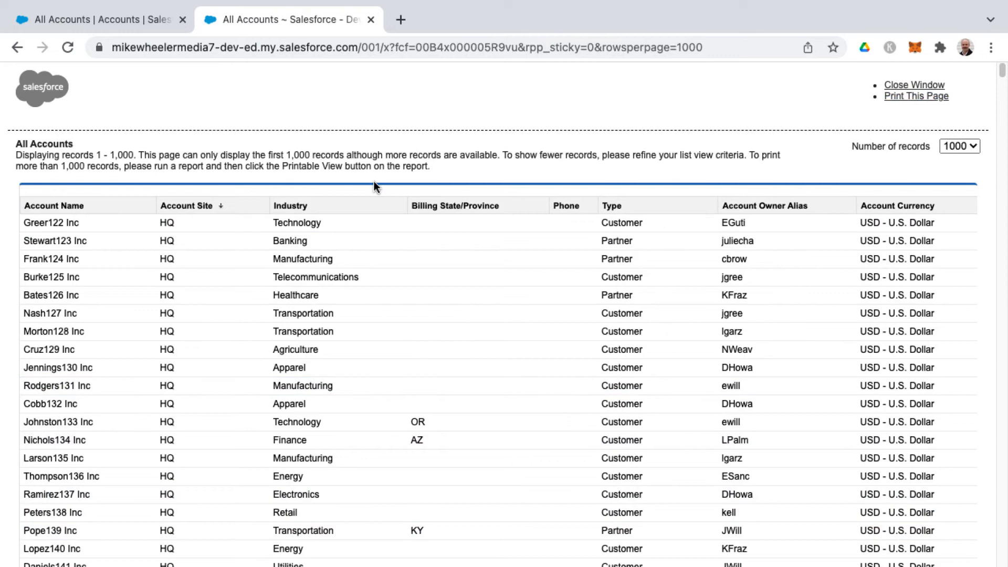
mouse_move(225, 154)
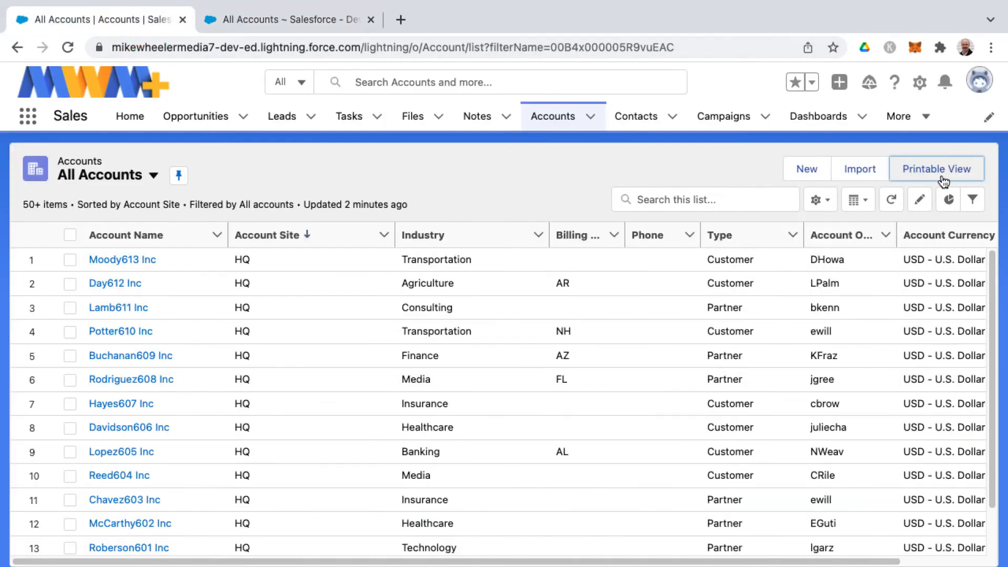
- Open a new printable All Accounts page and start its print preview
click(937, 169)
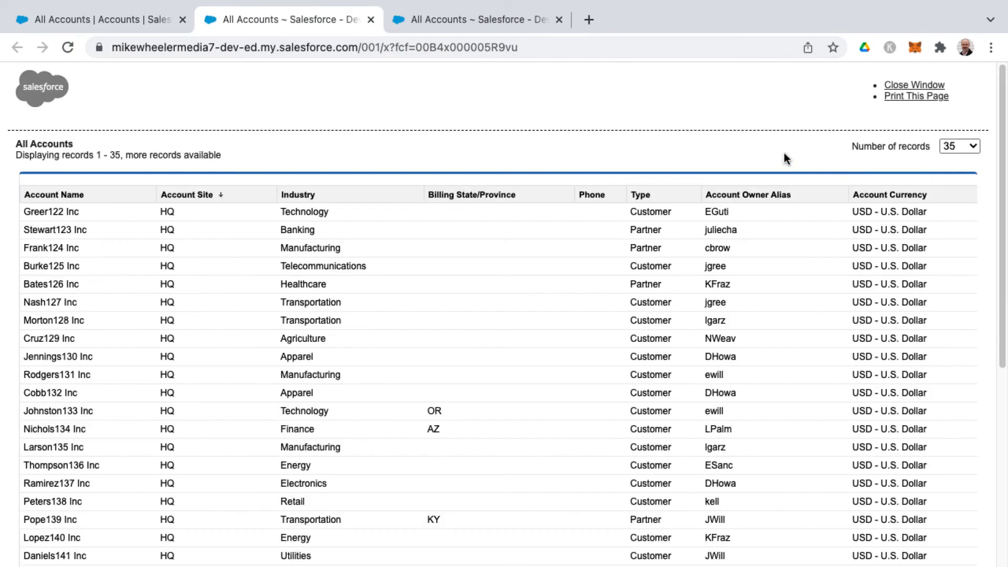
click(916, 96)
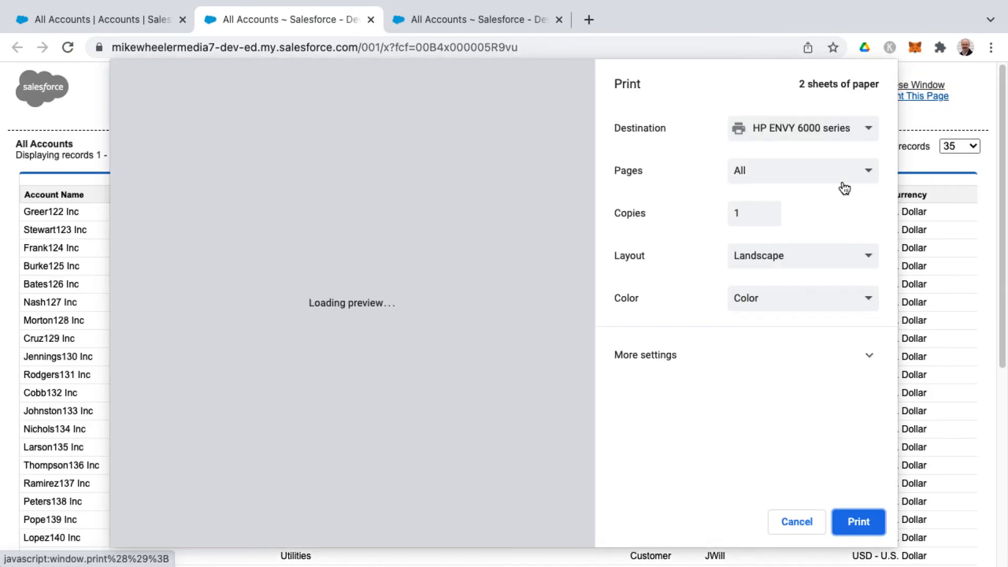
- Set the print destination to Save as PDF, then close the printable accounts tab
click(801, 128)
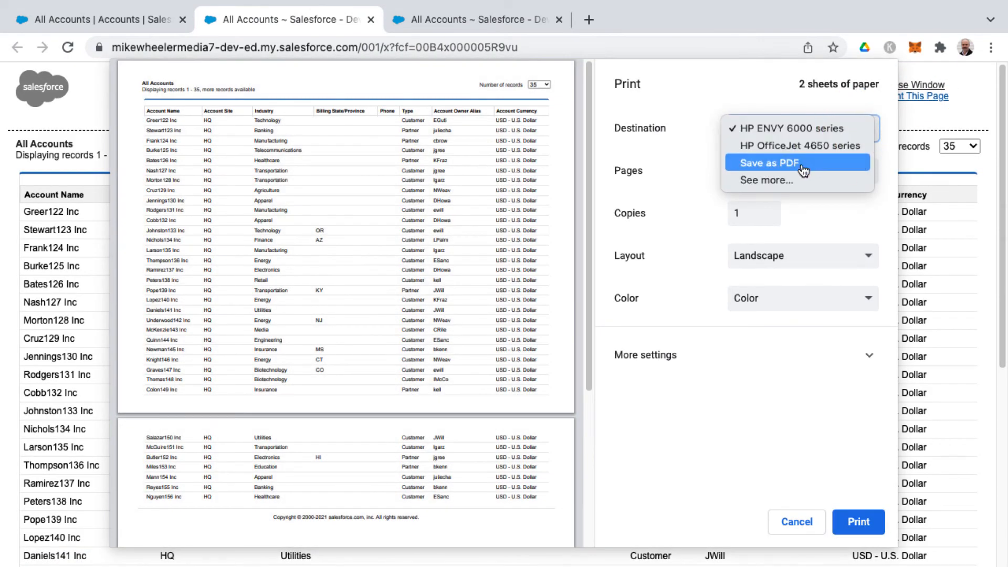
click(773, 162)
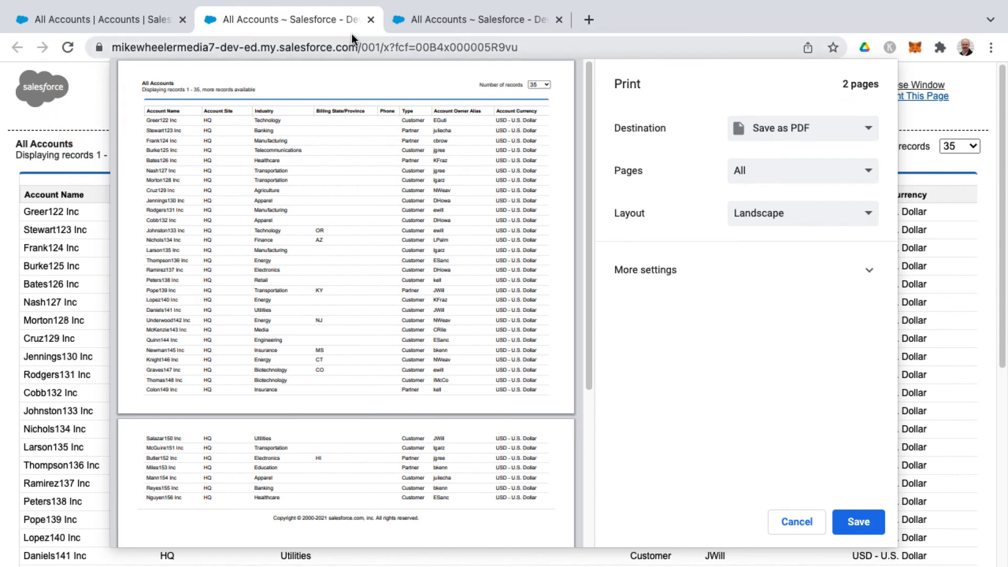
click(796, 521)
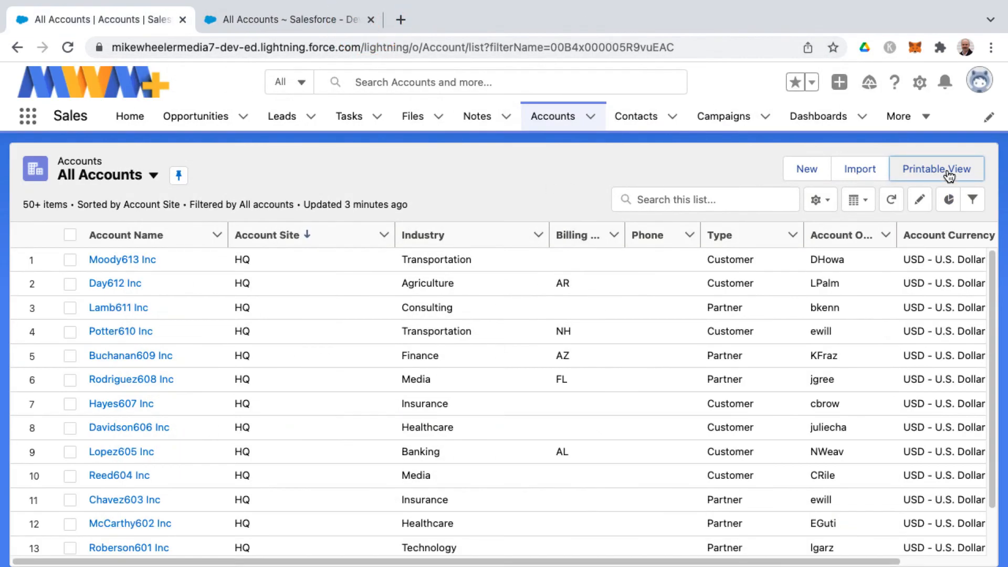
mouse_move(936, 168)
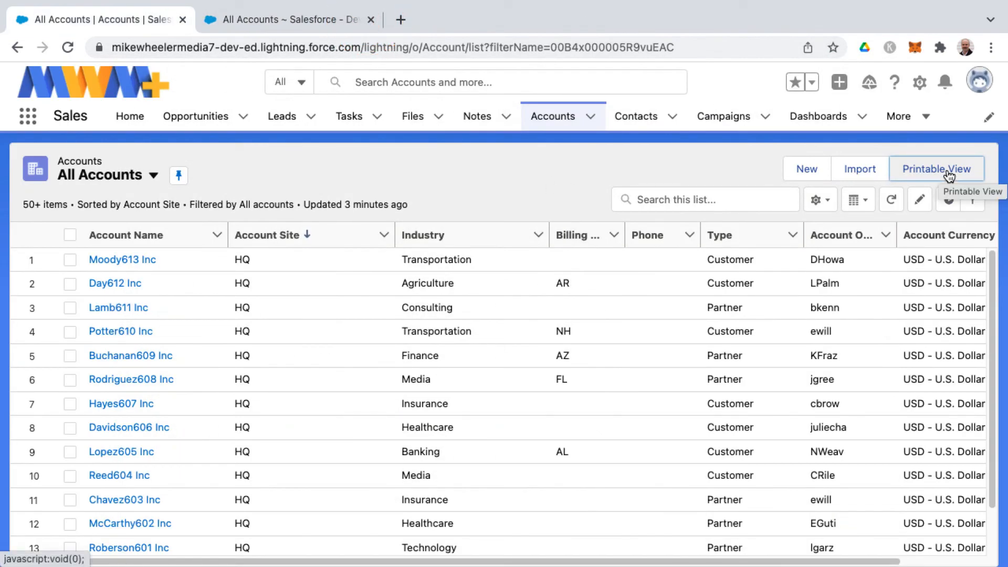